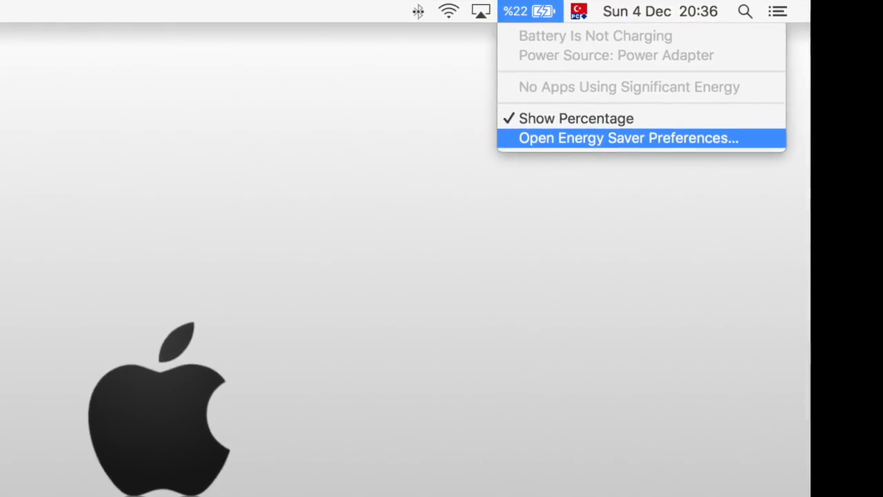
- Open the Energy Saver preferences from the battery status in the menu bar
left_click(626, 138)
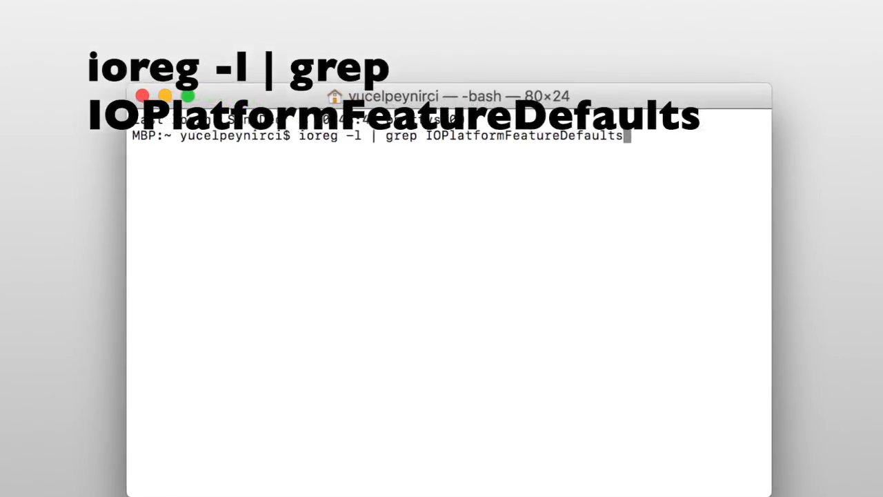
- Run ioreg -l | grep IOPlatformFeatureDefaults, showing TCPKeepAliveDuringSleep=No and NotificationWake=No, then reach the Apple menu
key("Return")
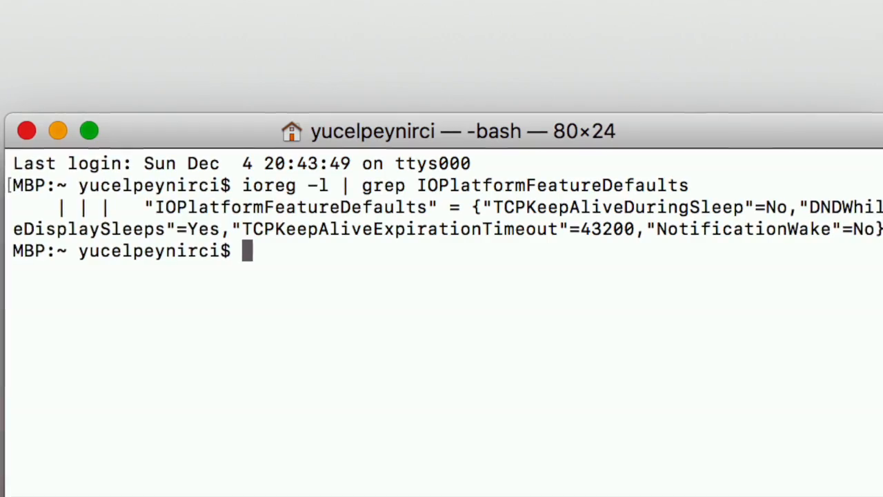
left_click(389, 16)
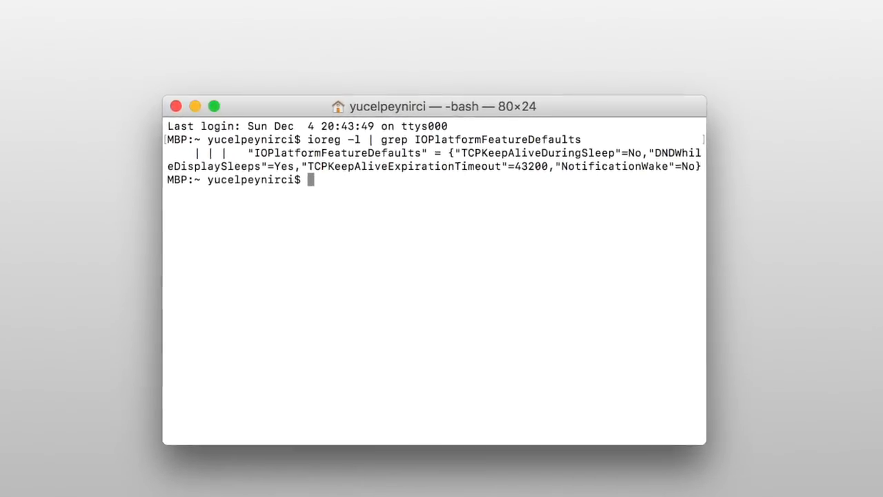
left_click(21, 8)
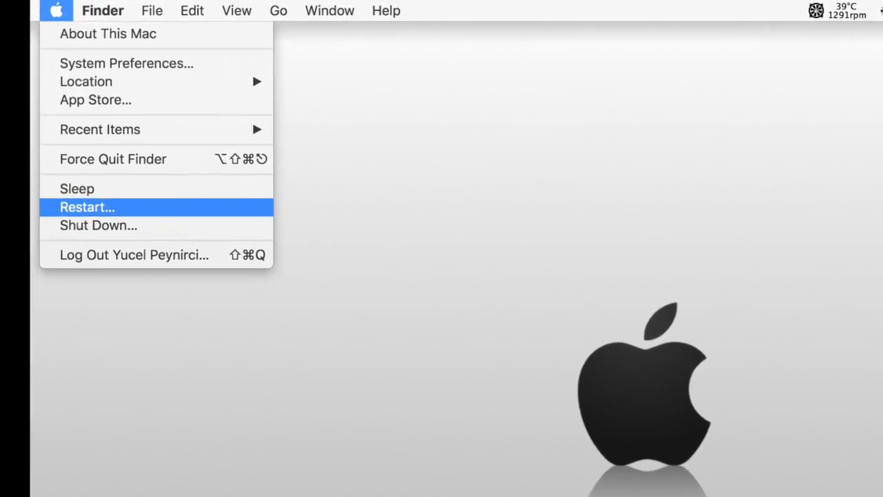
- Restart the Mac and confirm, booting into macOS Recovery
left_click(87, 207)
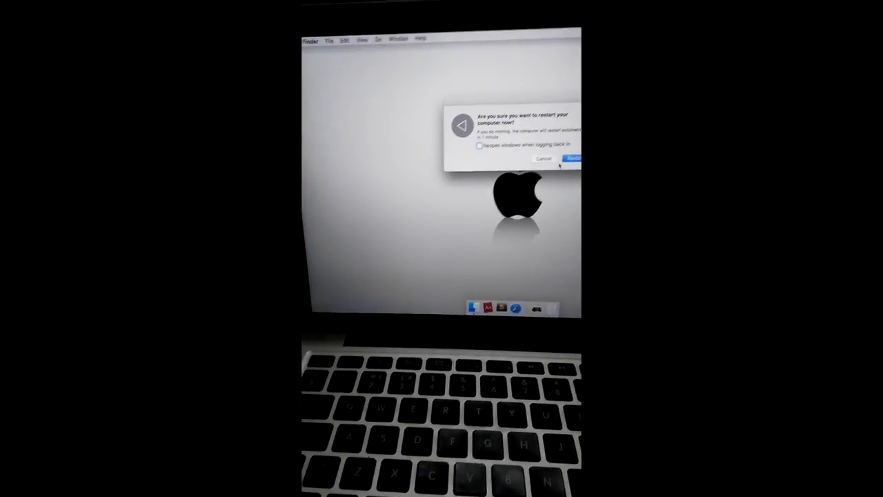
left_click(571, 160)
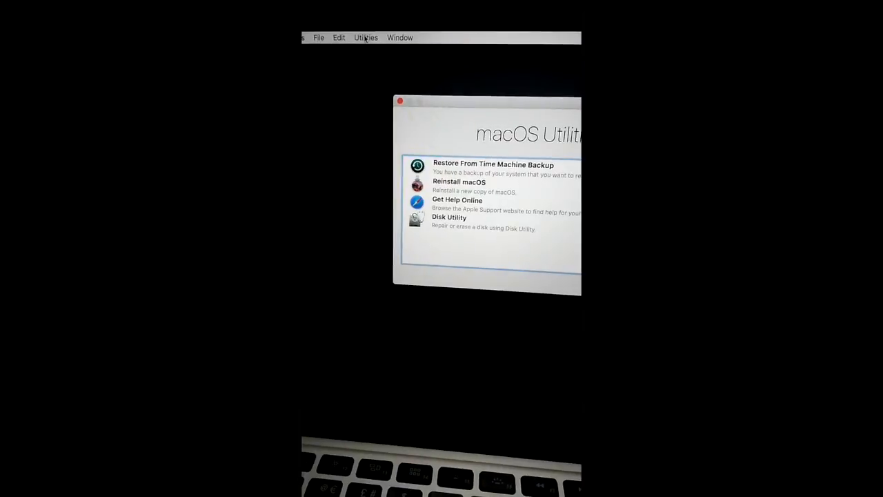
- Run csrutil disable in the Recovery Terminal to turn off System Integrity Protection
left_click(366, 37)
type("csrutil disable")
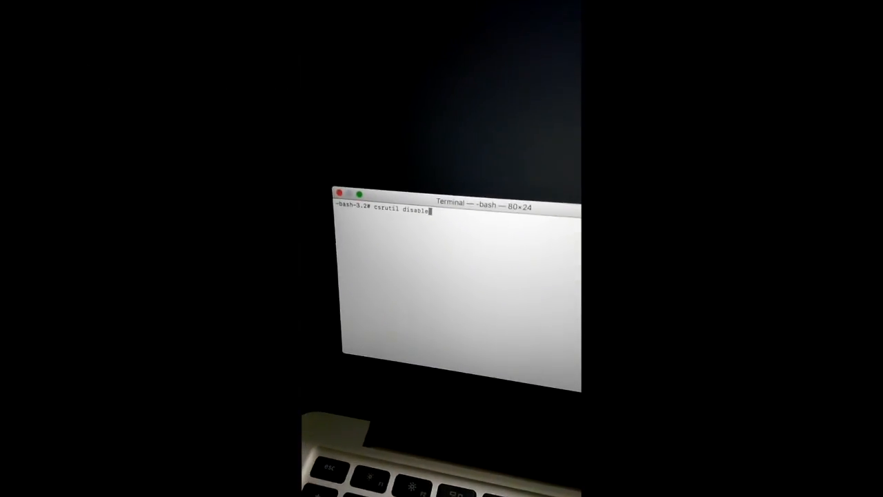
key("Return")
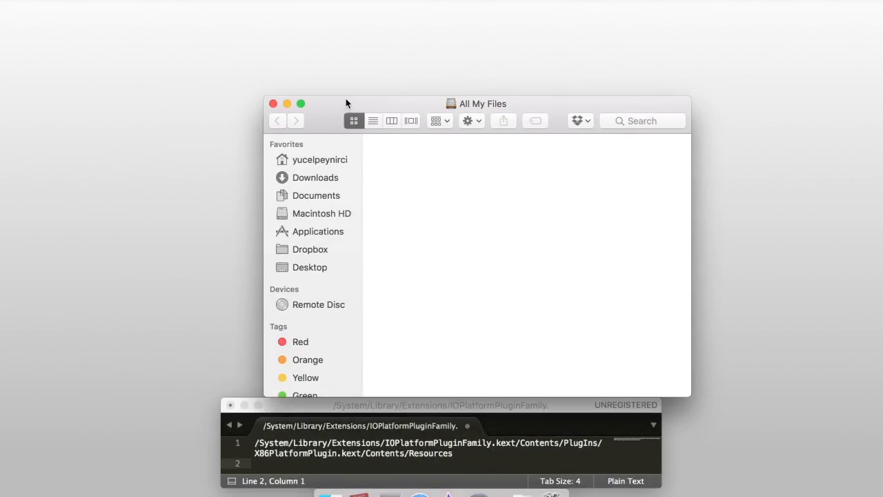
- Browse Macintosh HD > System > Library > Extensions and select IOPlatformPluginFamily.kext
left_click(320, 213)
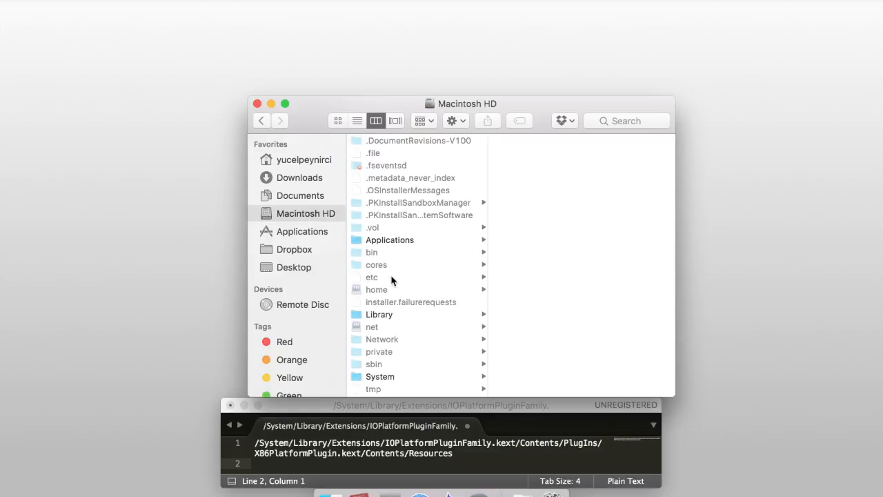
scroll("down", 3)
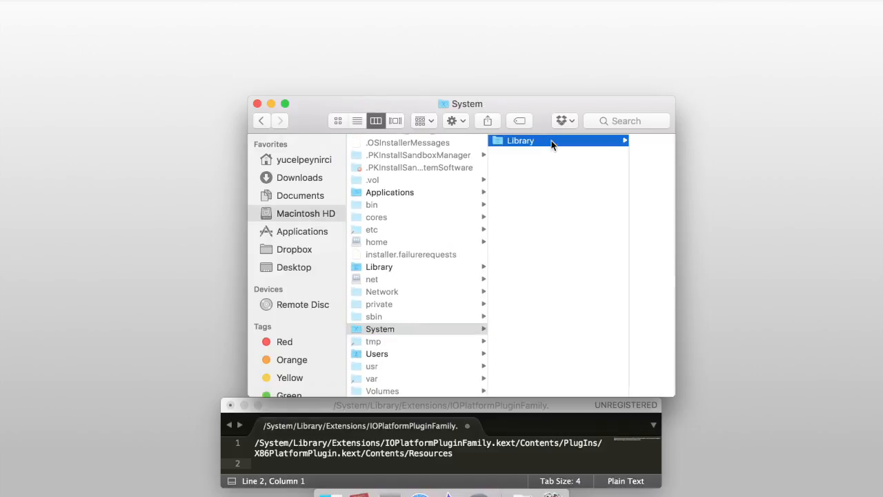
left_click(520, 141)
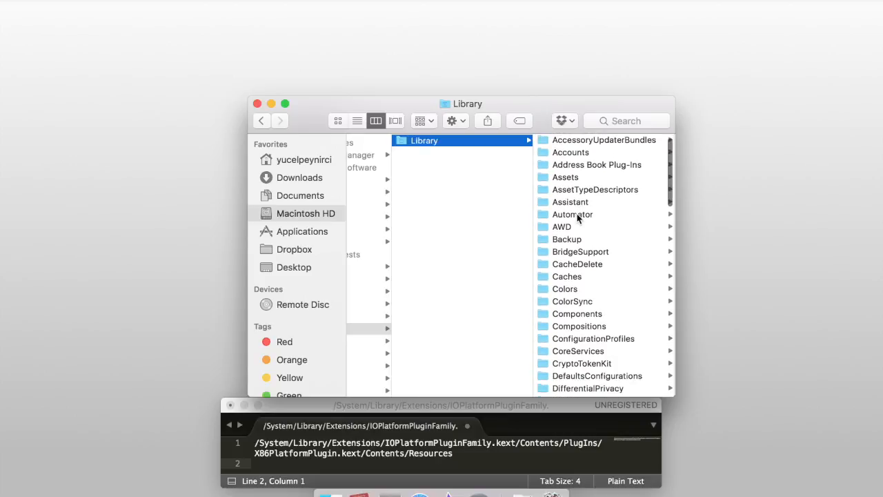
scroll("down", 3)
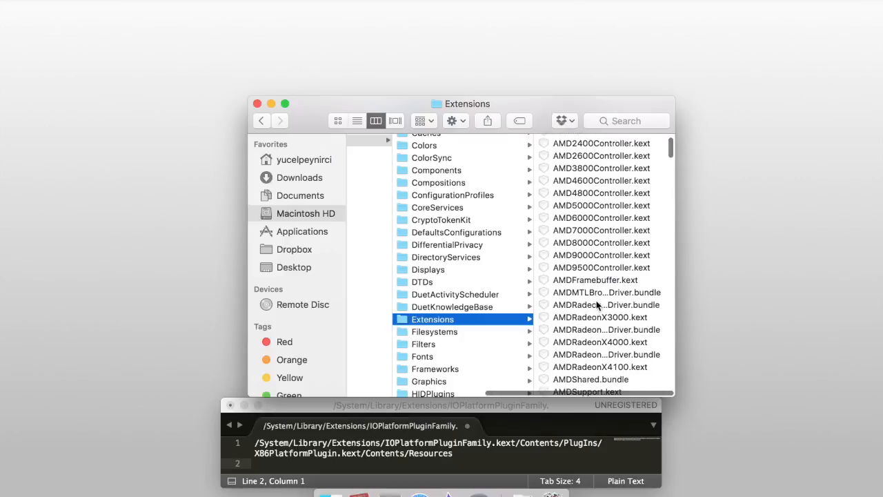
scroll("down", 3)
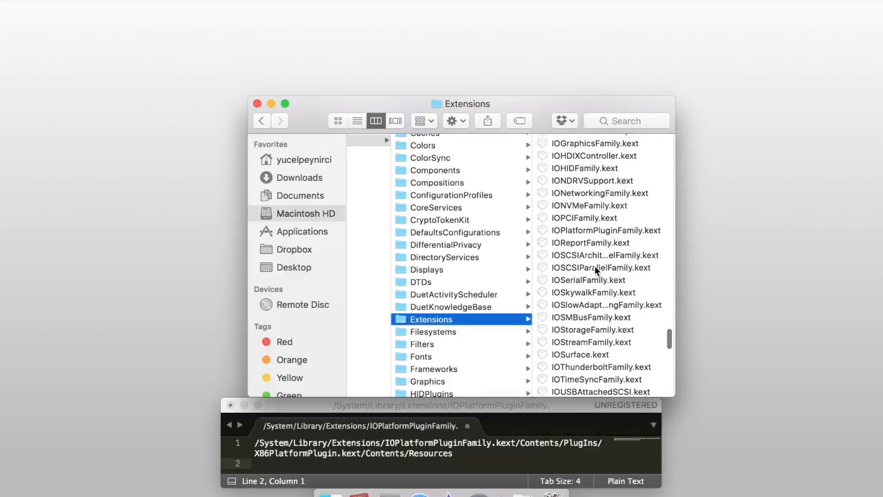
left_click(607, 229)
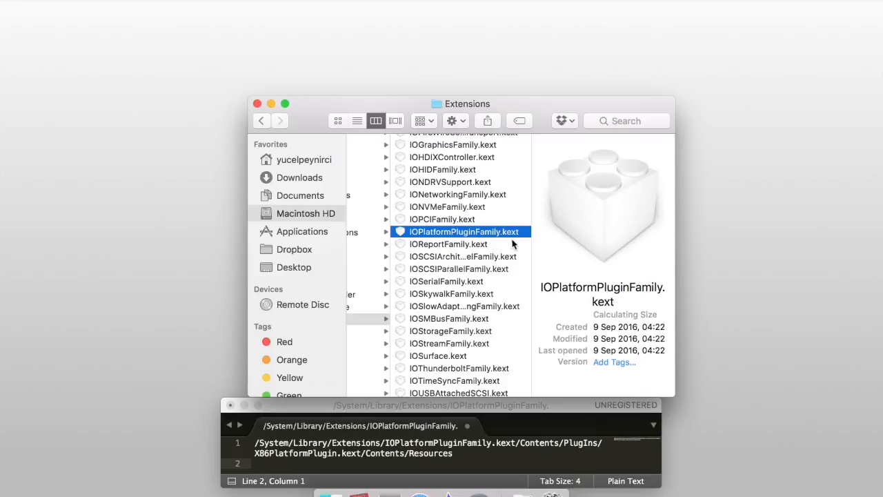
- Show Package Contents of IOPlatformPluginFamily.kext, enter PlugIns, and show contents of X86PlatformPlugin.kext
right_click(464, 232)
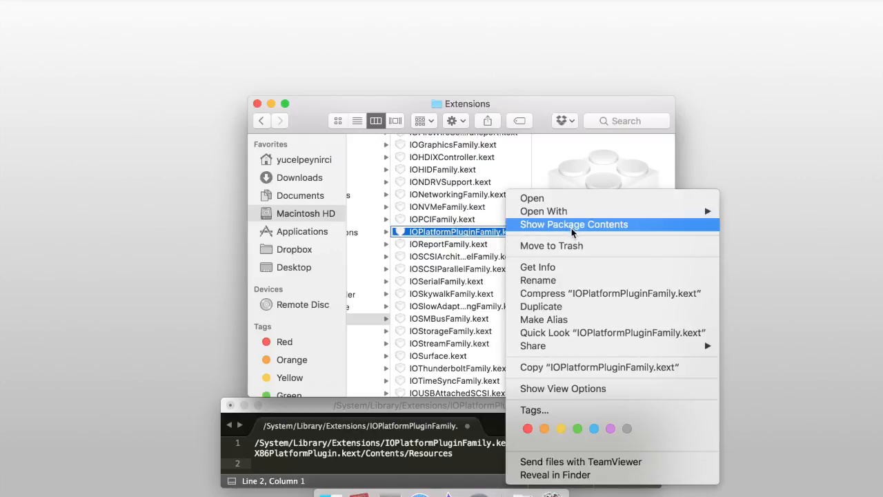
left_click(574, 224)
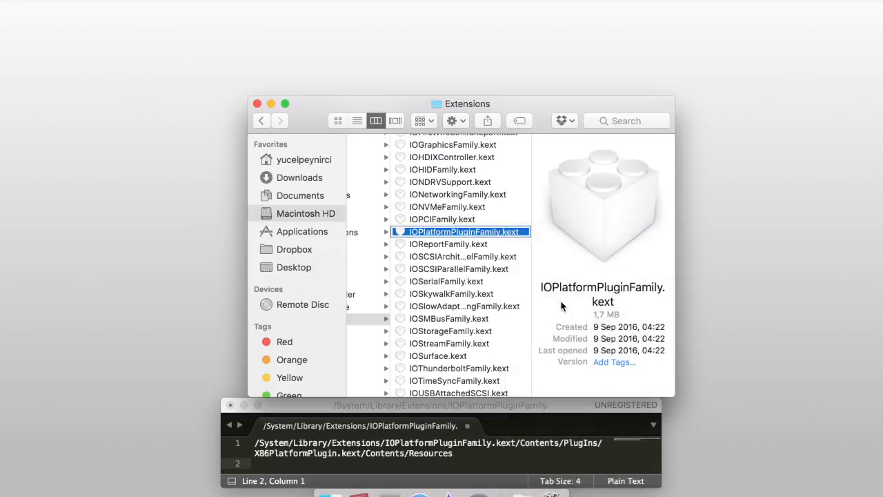
double_click(461, 232)
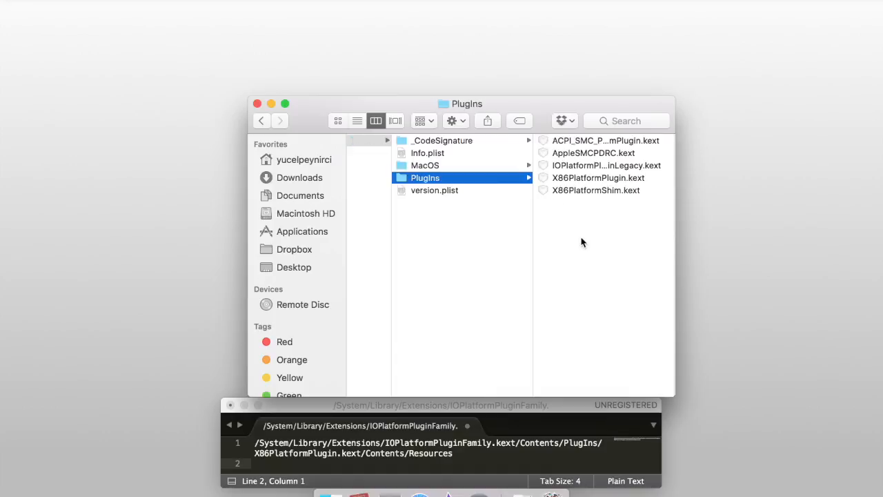
mouse_move(579, 228)
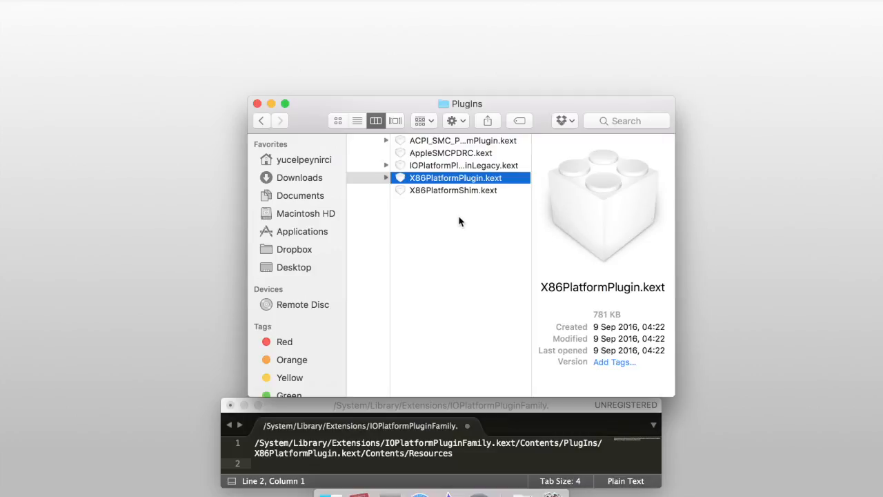
mouse_move(436, 184)
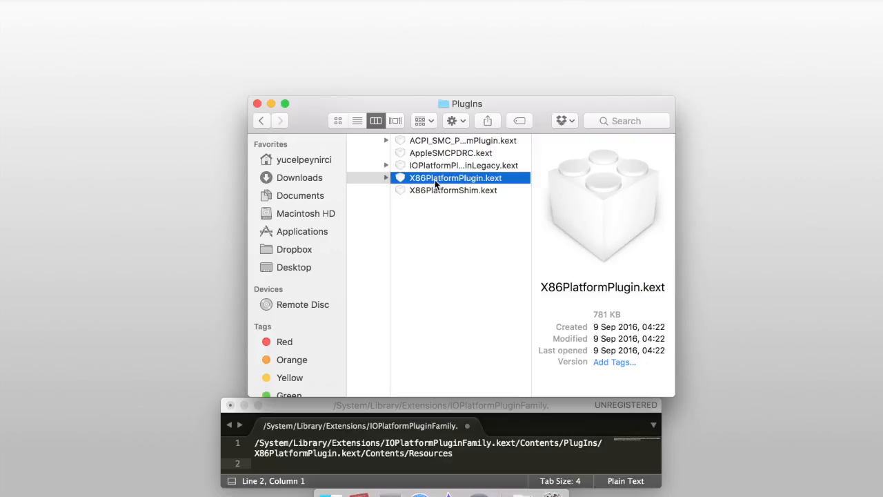
right_click(455, 177)
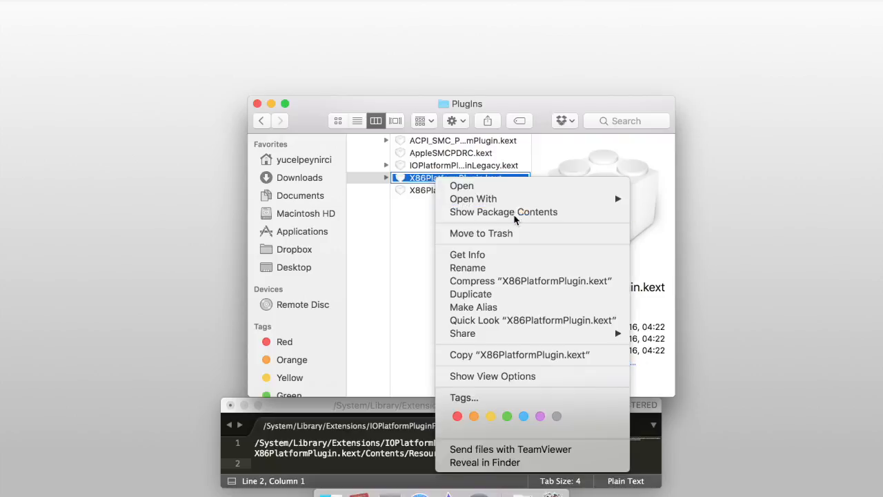
left_click(503, 212)
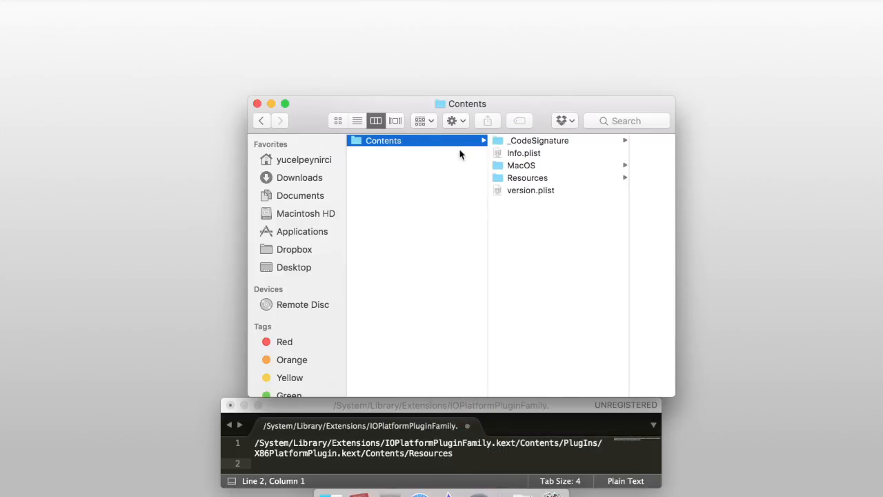
- Open the Resources folder and load Mac-E43C1C25D4880AD6.plist in a new Sublime Text window
left_click(527, 177)
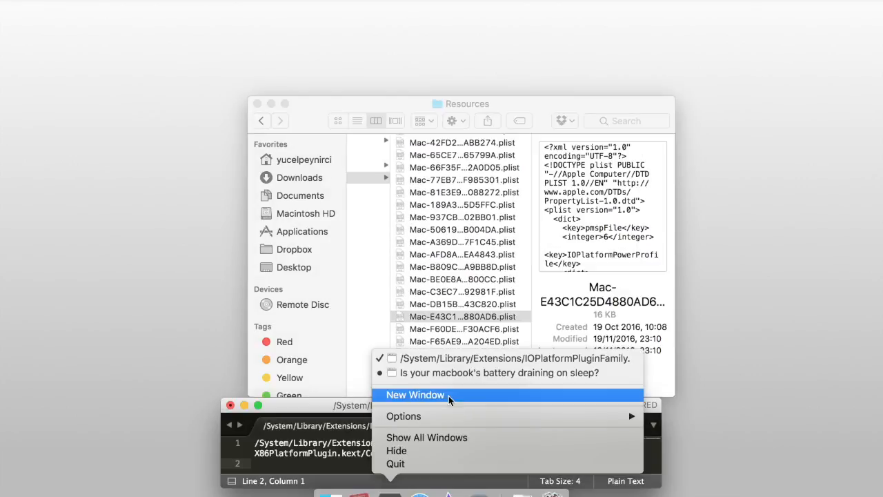
left_click(414, 394)
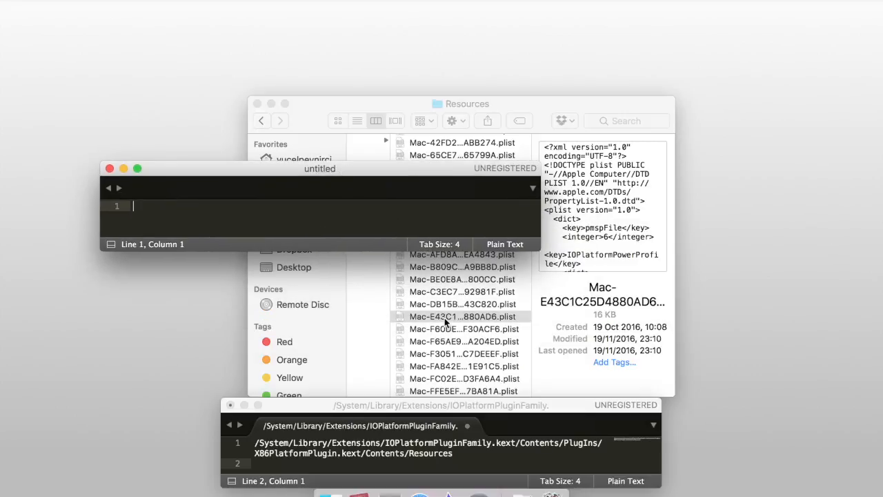
double_click(462, 316)
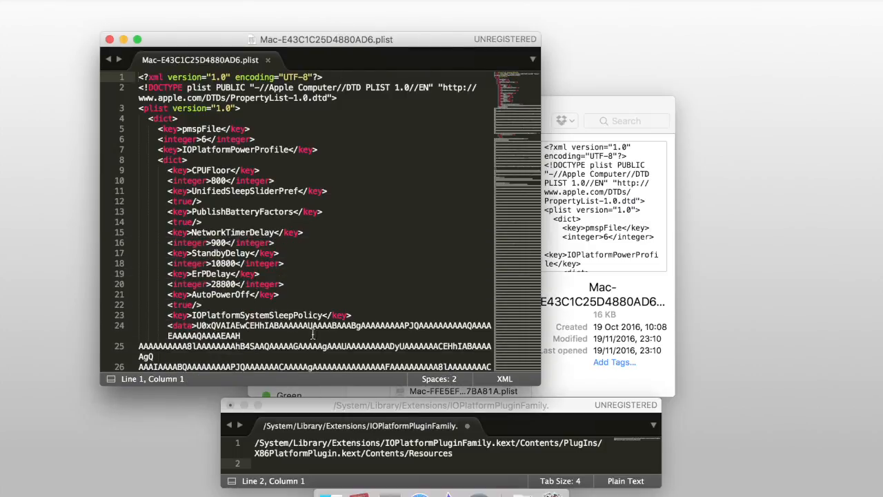
- Change the true/false values of TCPKeepAliveDuringSleep and NotificationWake in the plist
scroll("down", 3)
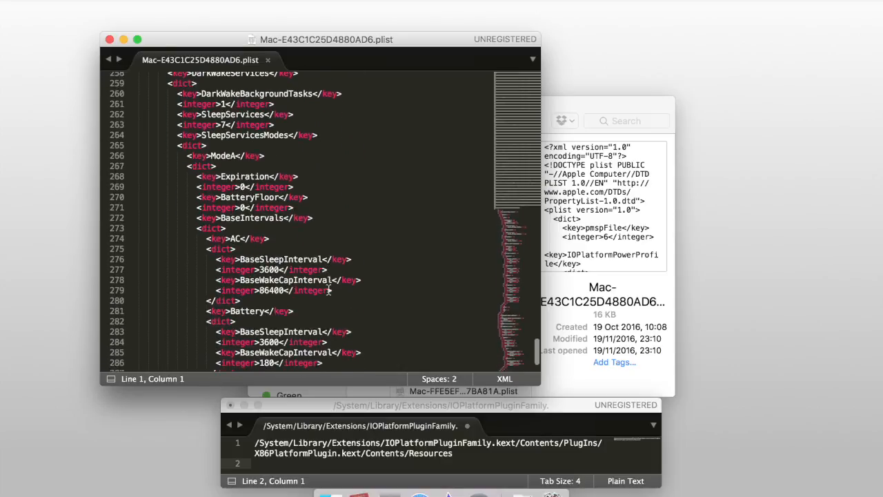
scroll("down", 3)
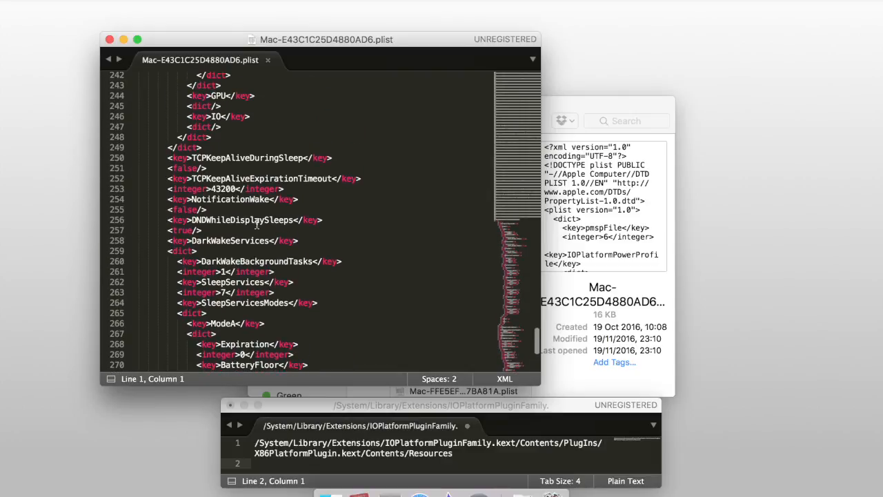
double_click(241, 219)
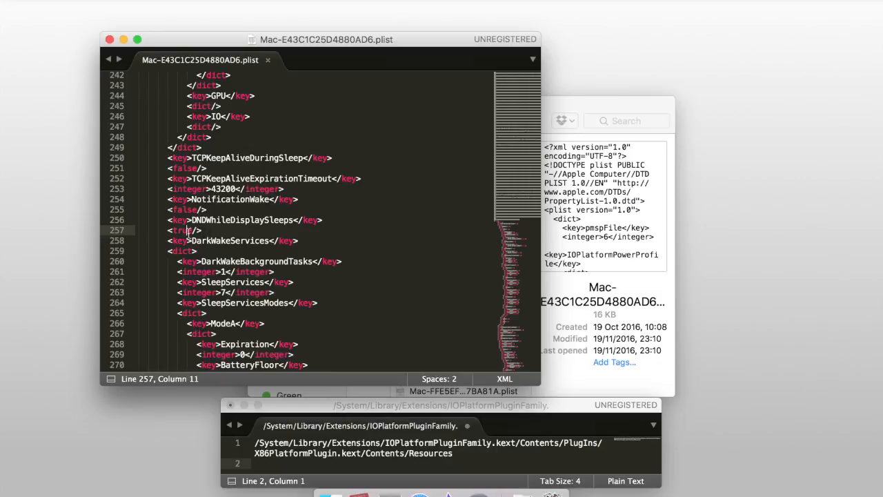
double_click(183, 229)
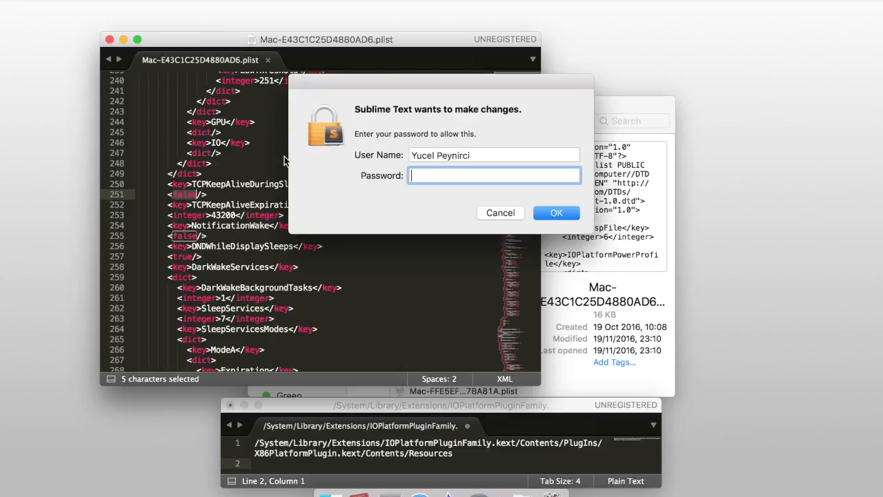
- Save the edited plist, authorising the write with the administrator password
type("•")
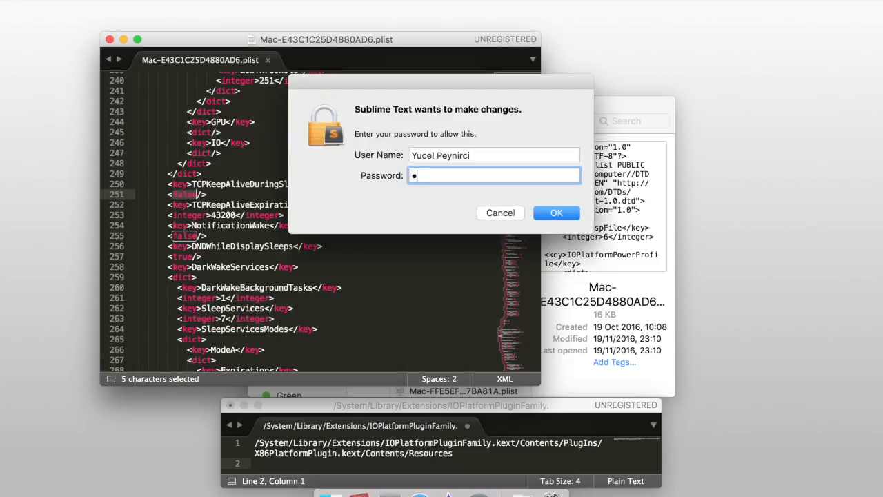
left_click(556, 212)
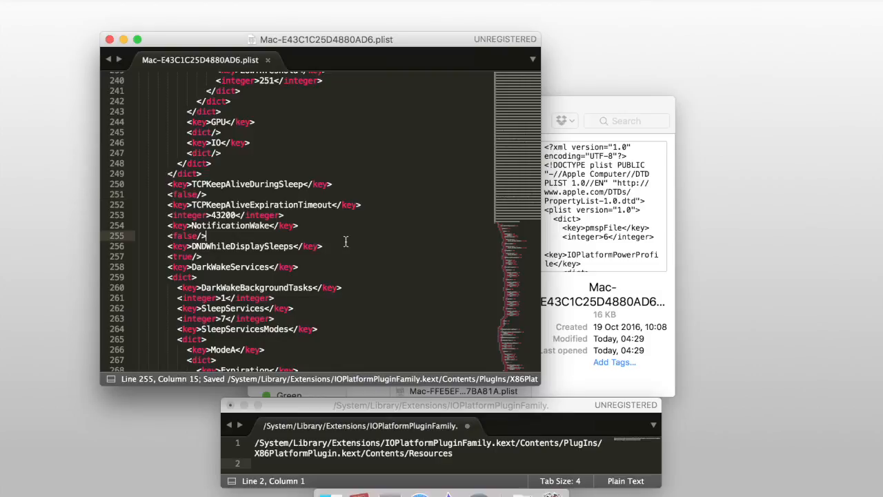
mouse_move(173, 88)
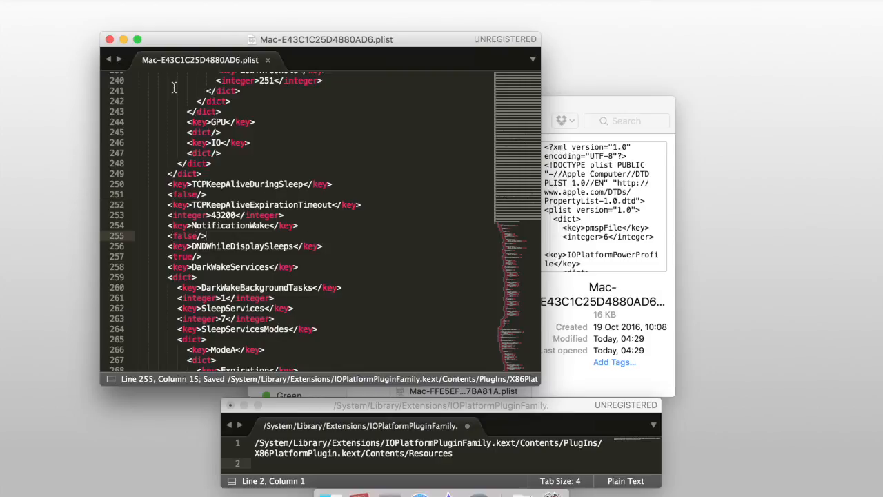